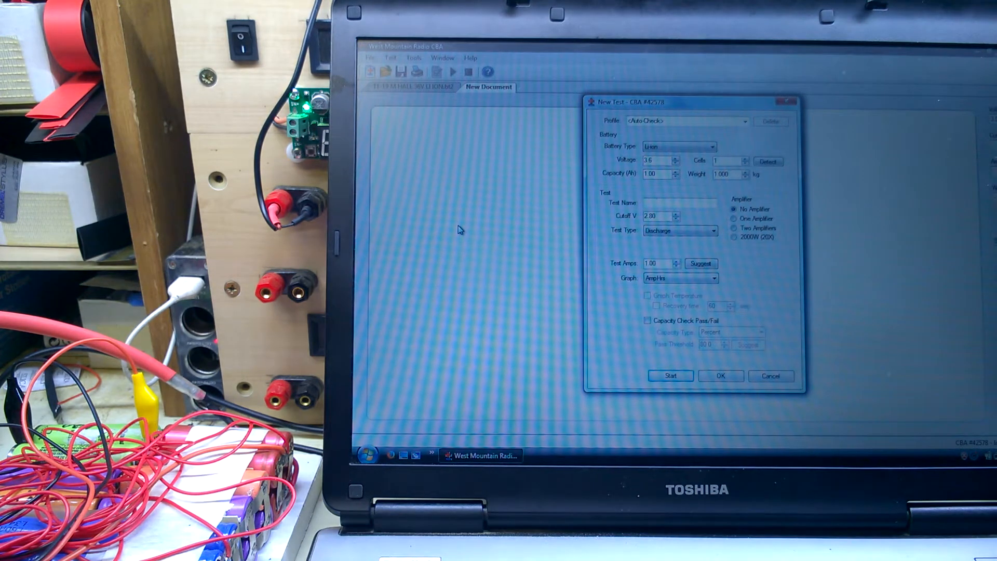
Name the test 'top left green', set Test Amps to 8.00 A, and start it.
type("top left green")
type("3")
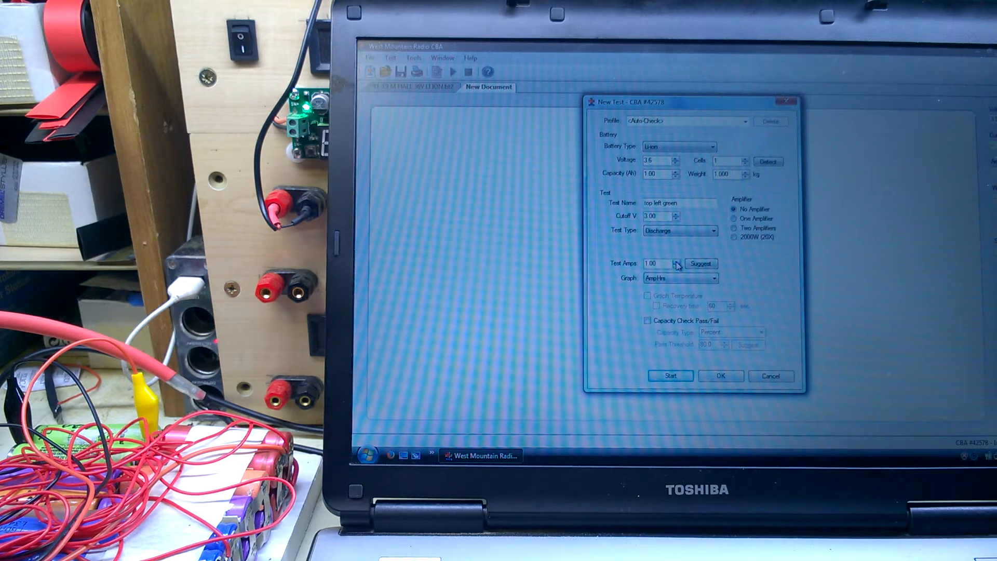
left_click(677, 261)
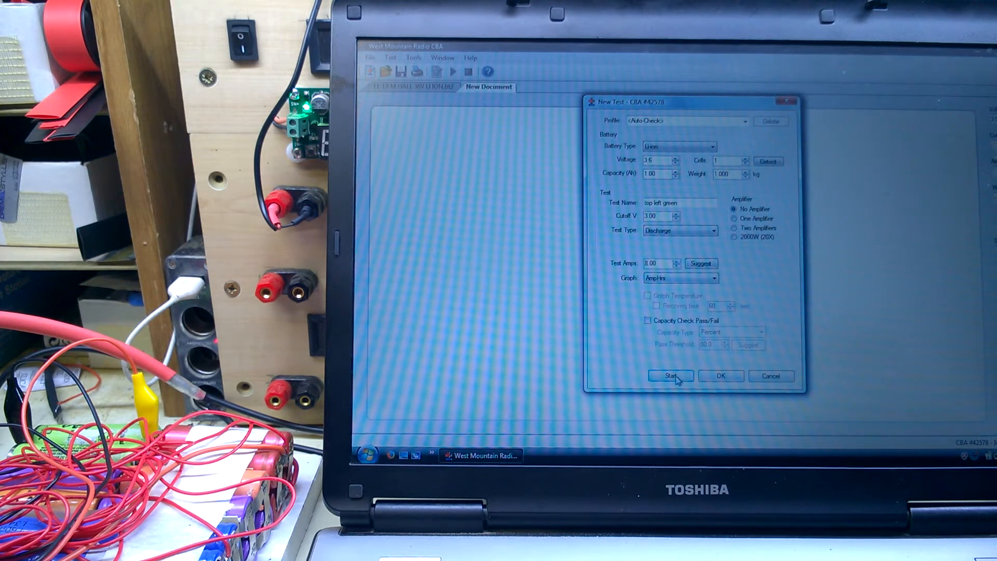
left_click(671, 376)
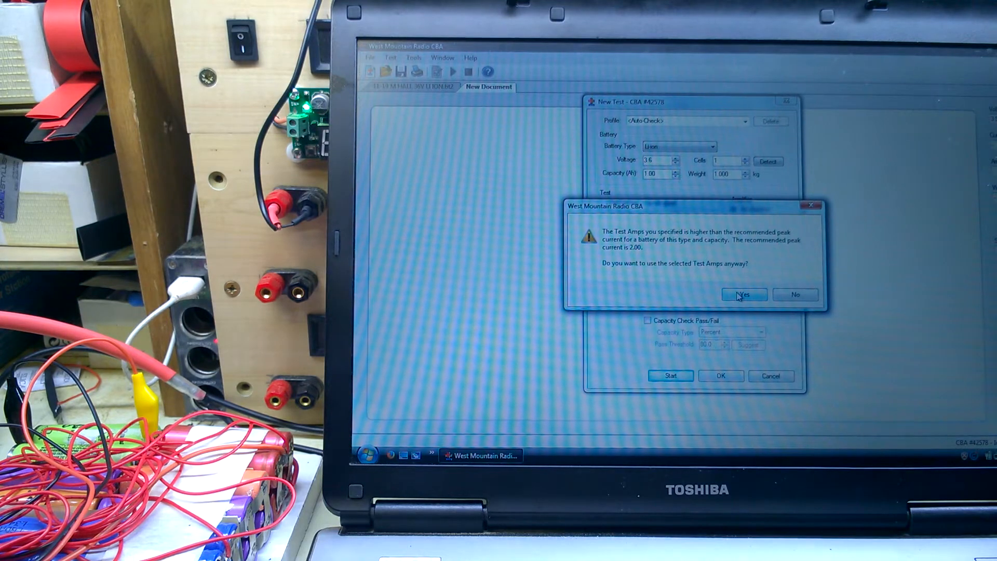
Accept the over-2 A current warning and save the 'top left green' results.
left_click(743, 294)
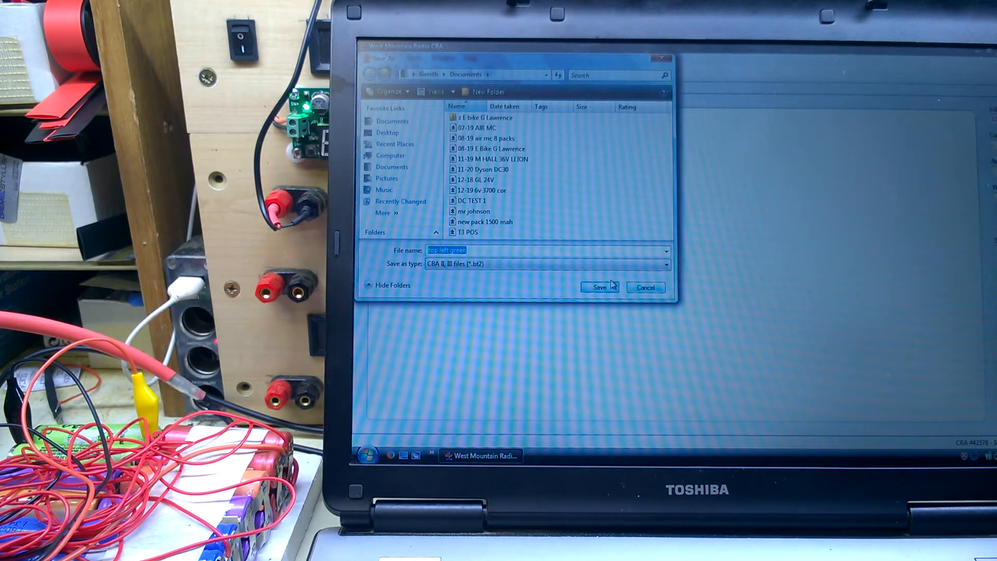
left_click(598, 287)
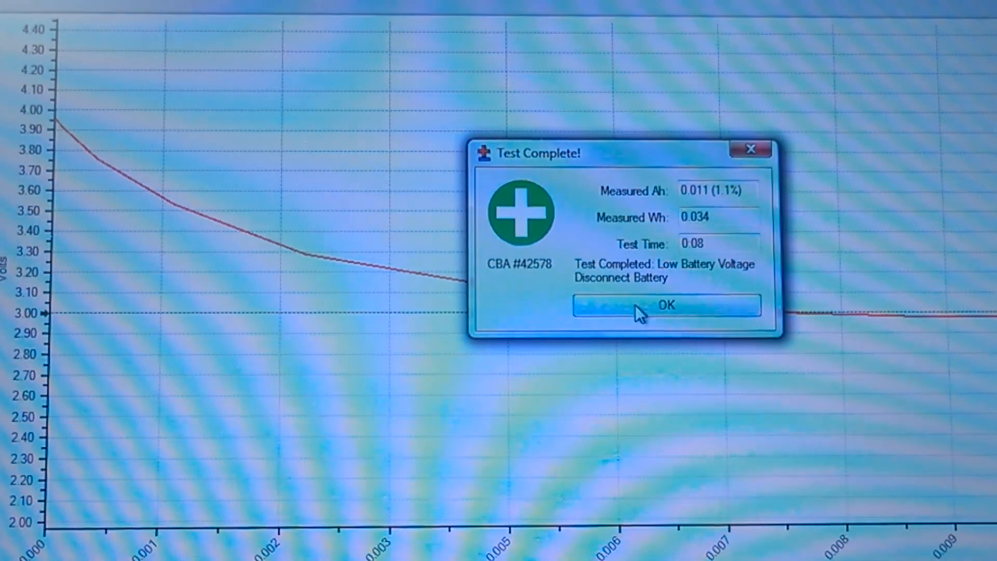
Dismiss the Test Complete results for 'top left green'.
left_click(666, 305)
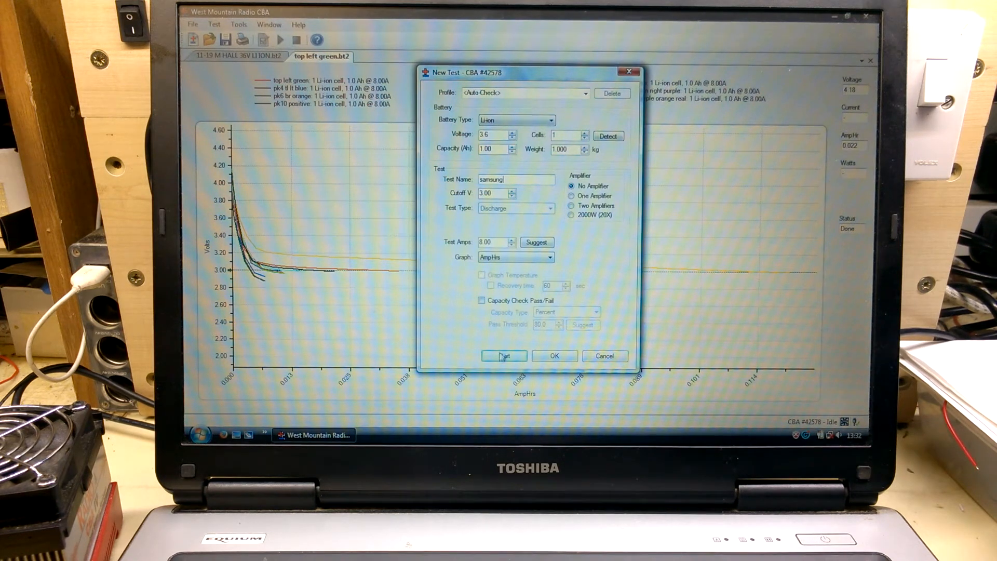
Run the 'samsung' 8 A test past the current warning and dismiss its 2.815 Ah result.
left_click(504, 356)
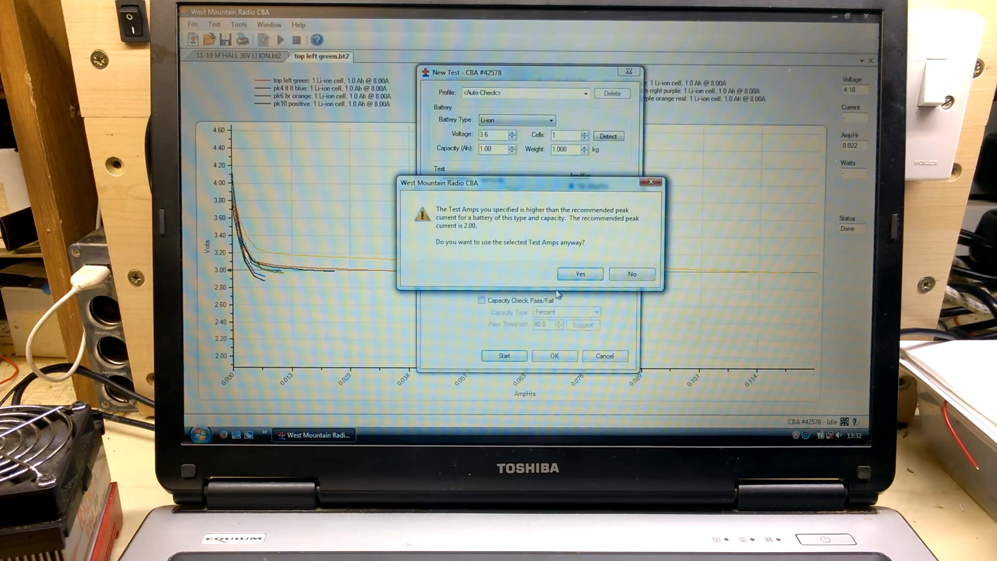
left_click(578, 273)
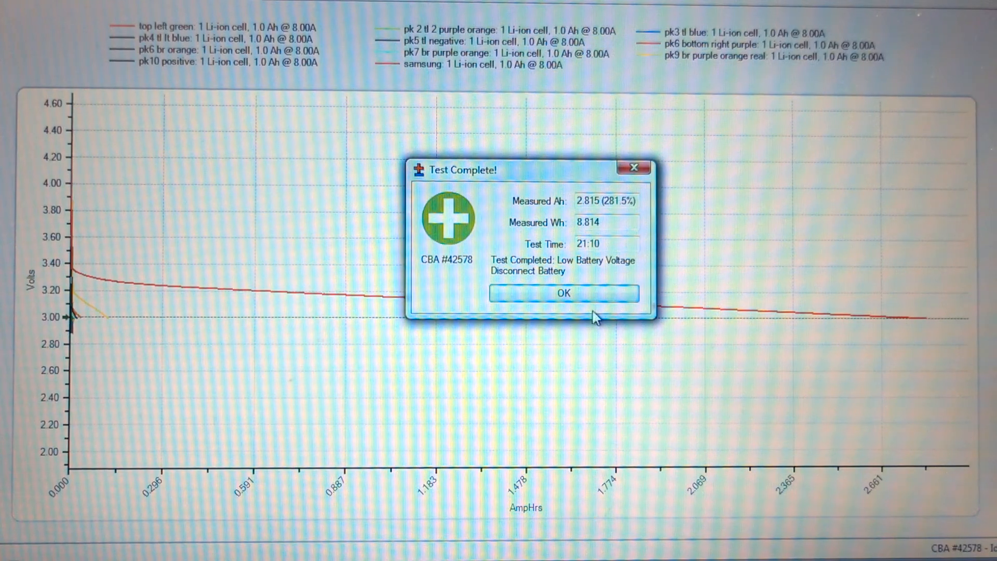
left_click(563, 293)
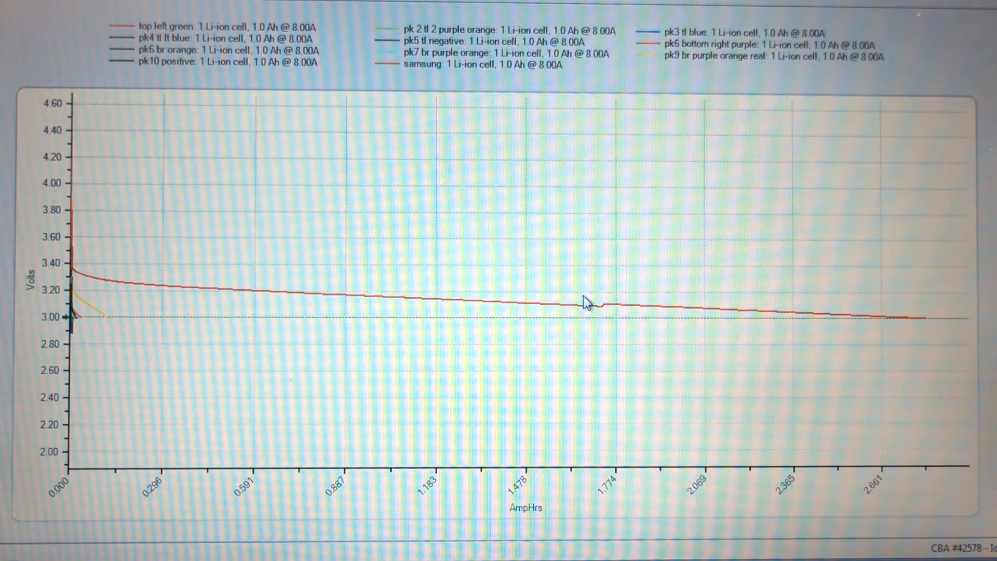